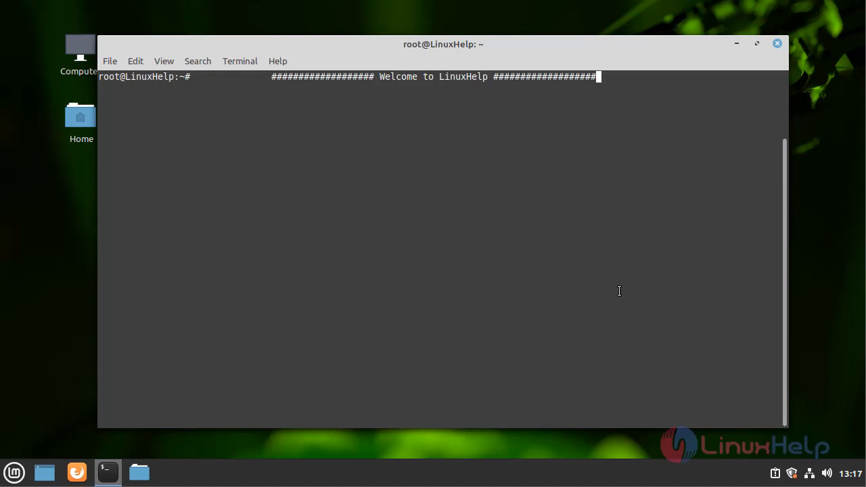
Step: Run cat /etc/os-release, confirming Linux Mint 20 (Ulyana) based on Ubuntu focal
type("cat")
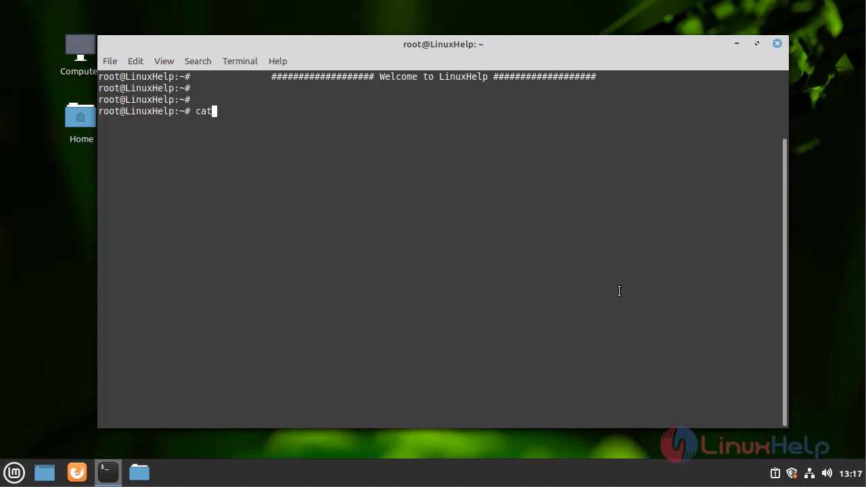
type("/etc/os-release")
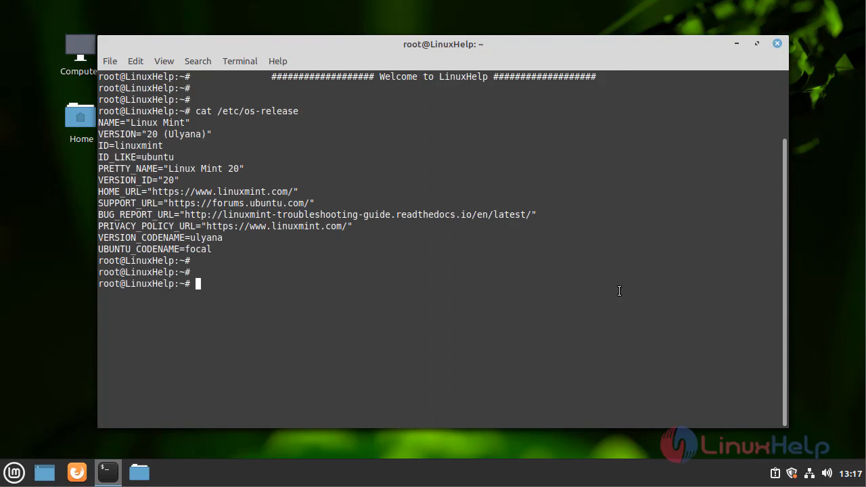
Step: Download the AnyDesk DEB-GPG-KEY with wget and add it via sudo apt-key, getting OK
type("wget -qO - https://keys.anydesk.com/repos/DEB-GPG-KEY | sudo apt-key add -")
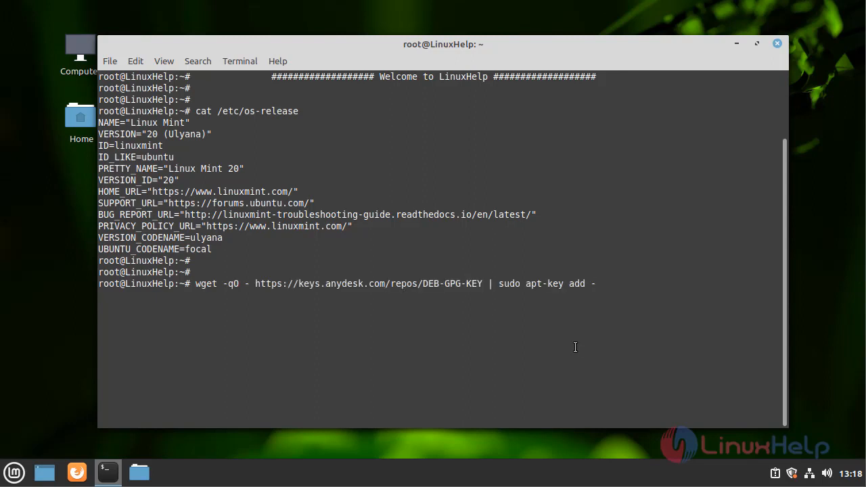
key("Return")
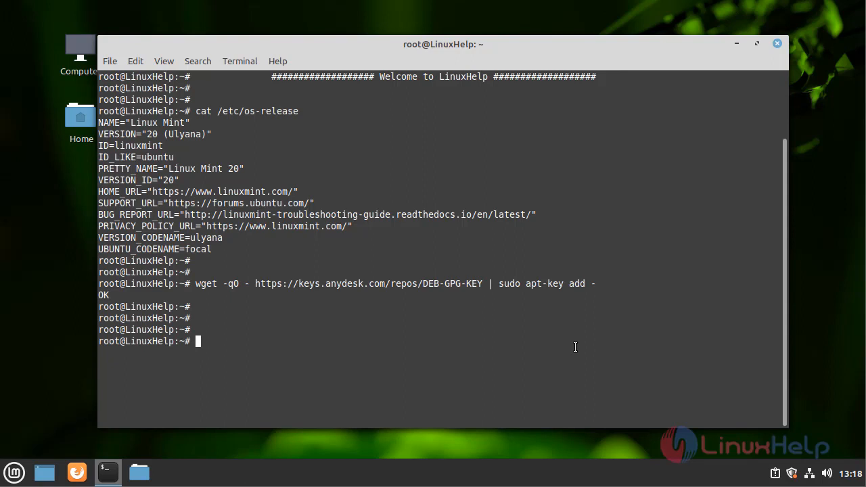
mouse_move(581, 377)
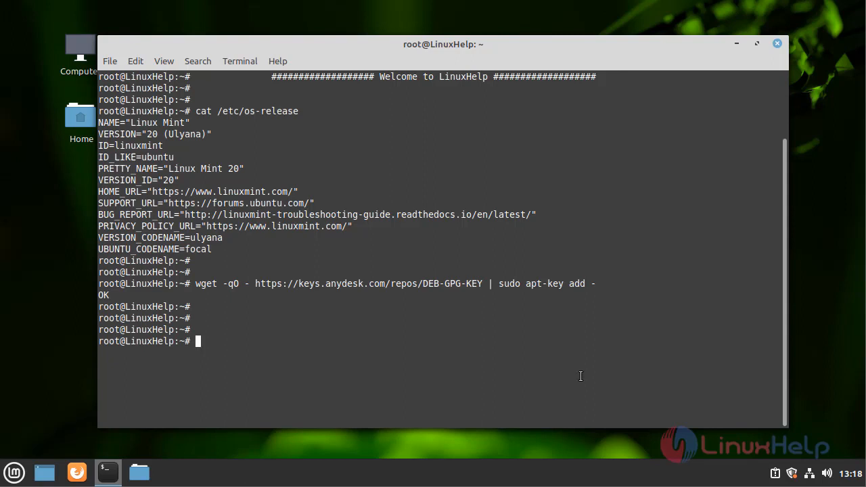
type("sudo sh -c 'echo \"deb http://deb.anydesk.com/ all main\" > /etc/apt/sources.list.d/anydesk.list'")
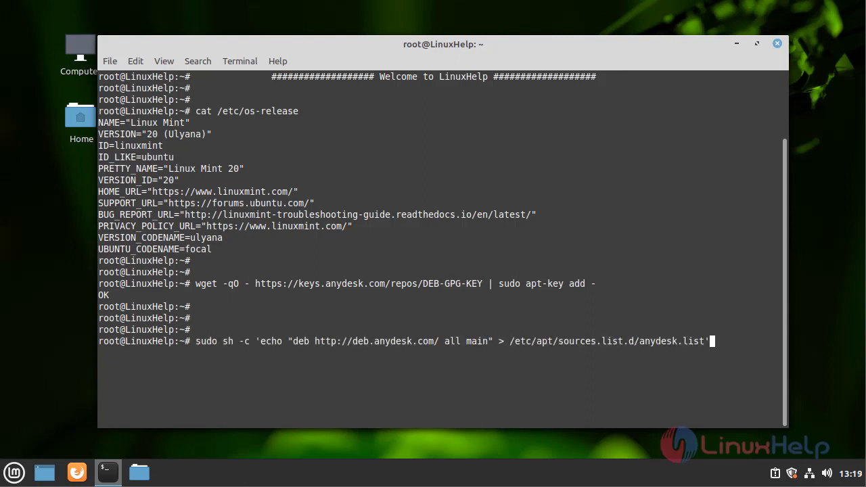
key("Return")
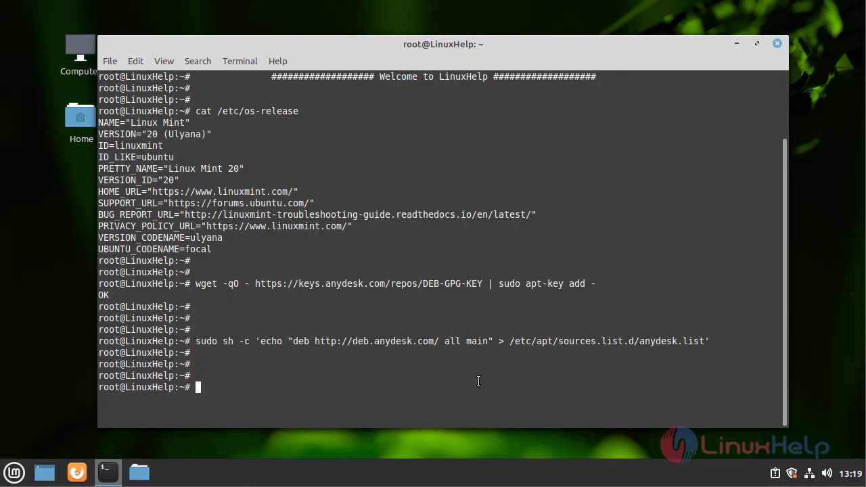
type("apt upda")
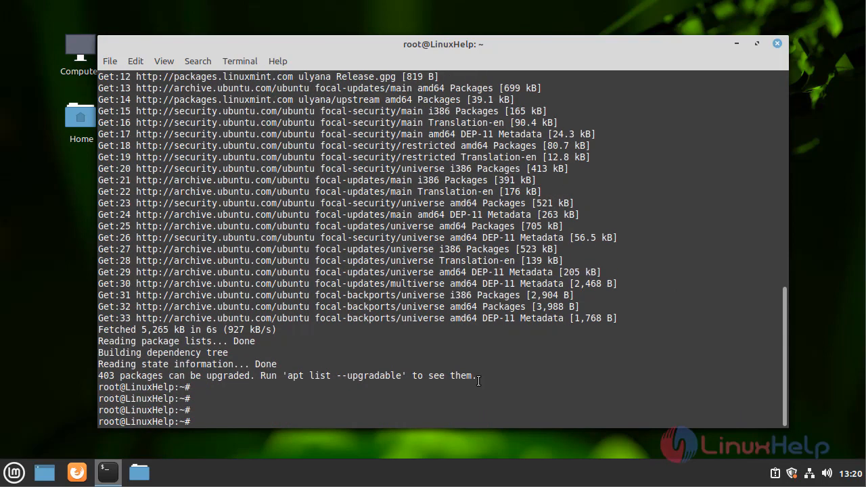
Step: Run apt install anydesk and answer y to install it with its extra libraries
type("apt")
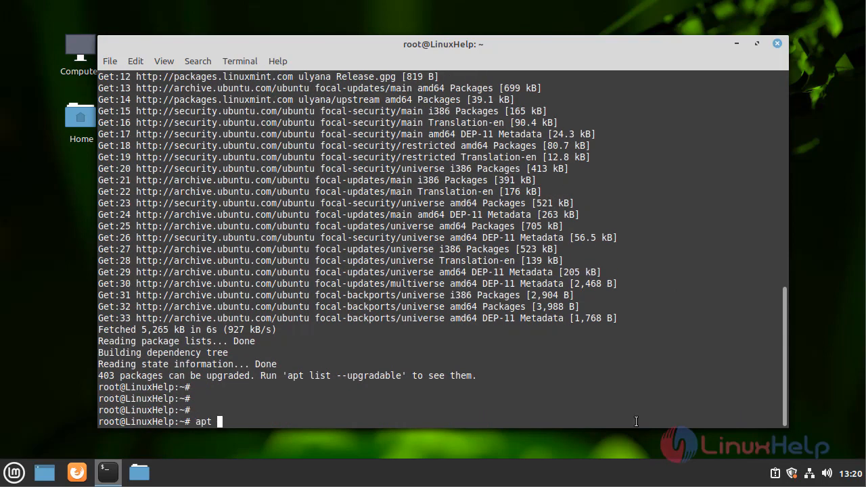
type("install")
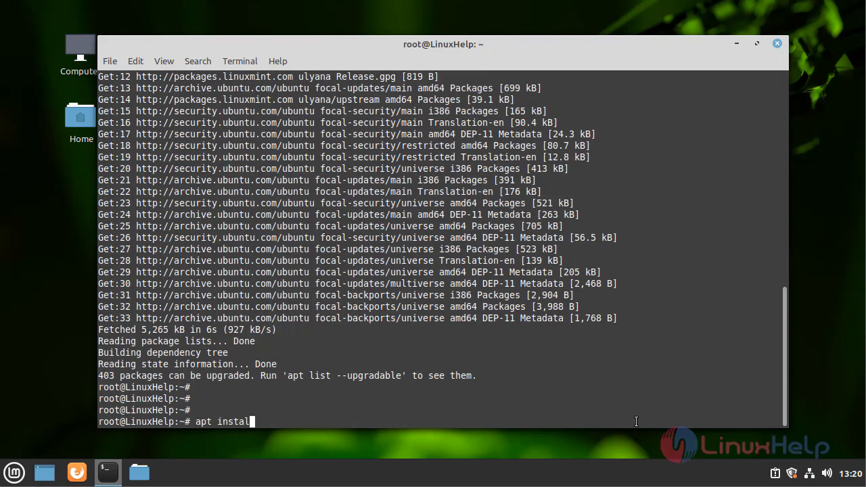
type("anydesk")
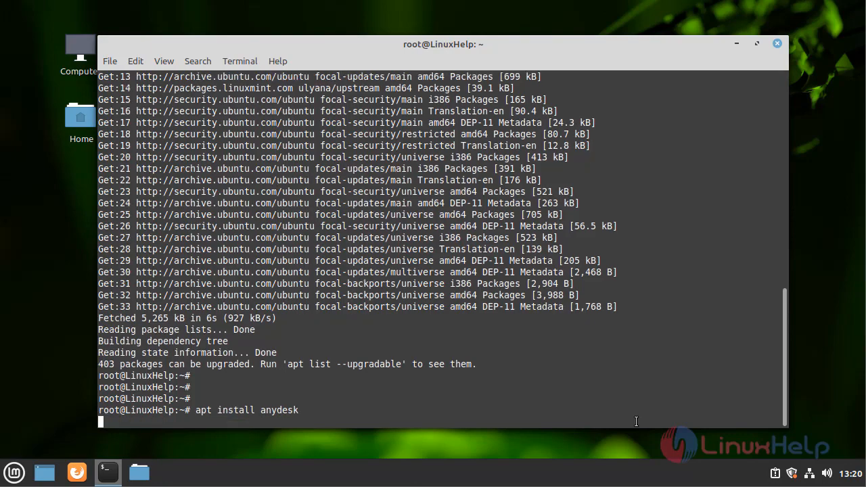
type("you want to continue? [Y/n] y")
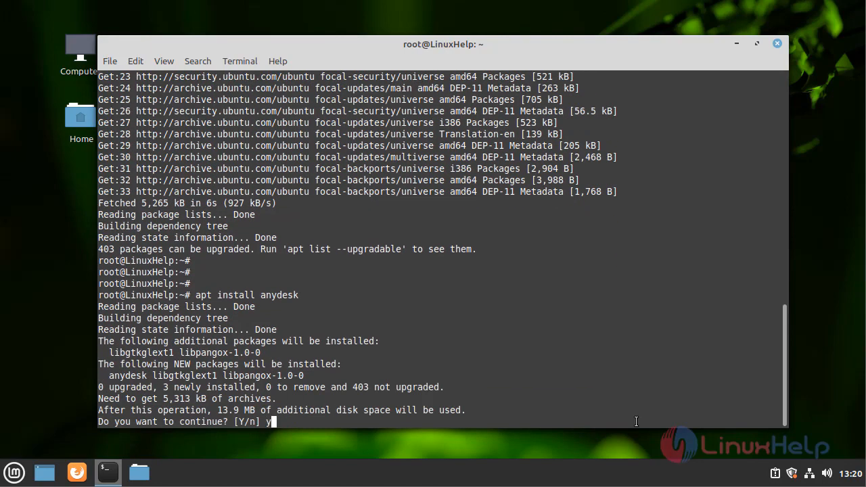
key("Return")
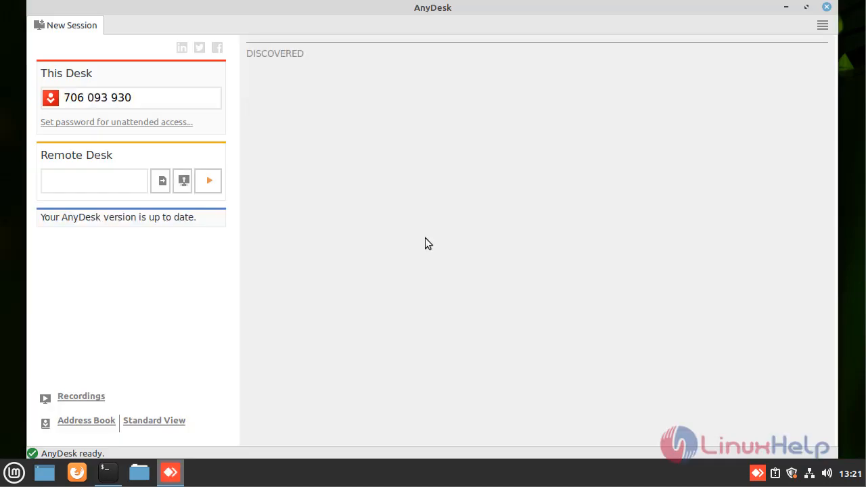
mouse_move(423, 238)
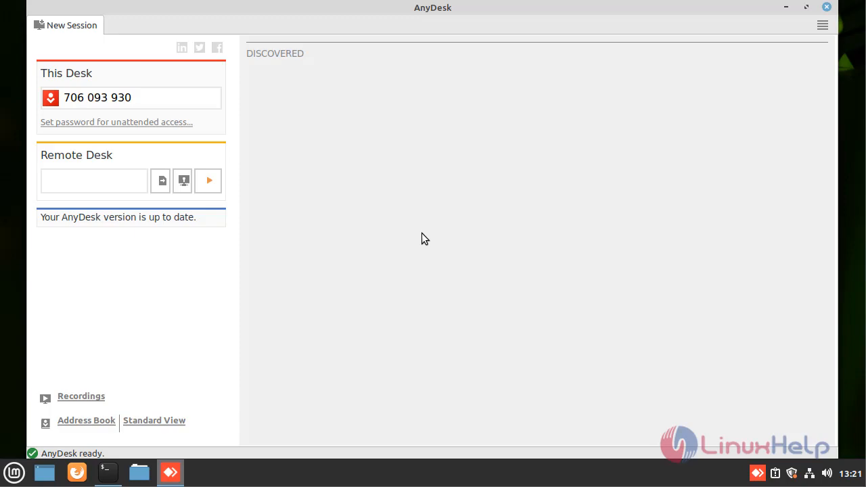